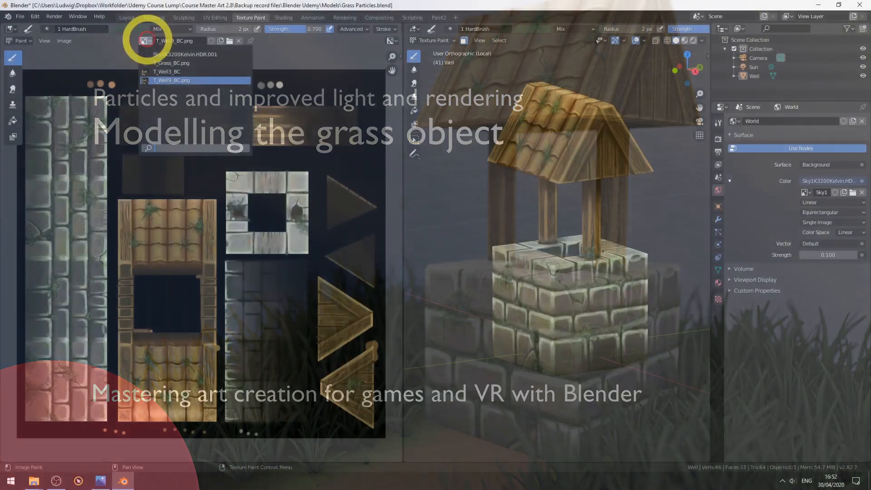
Show T_Grass_BC.png in the Image Editor and switch the viewport to Object Mode
{"action": "left_click", "coordinate": [171, 63]}
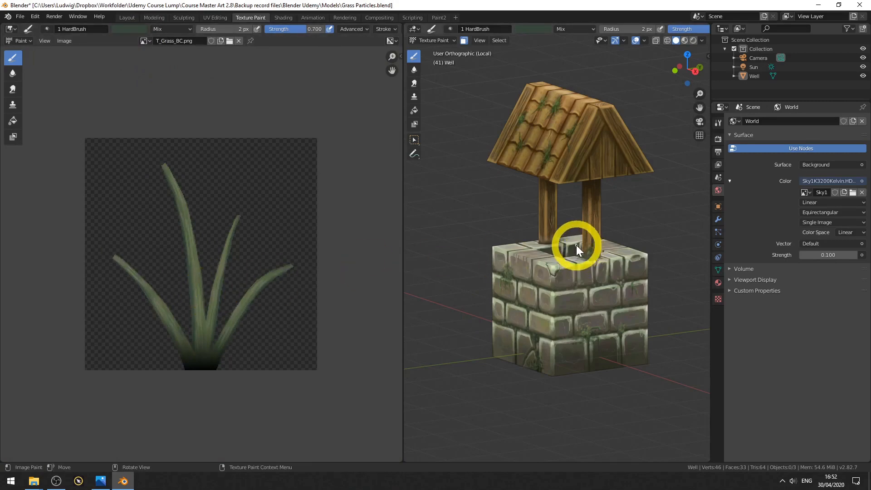
{"action": "mouse_move", "coordinate": [447, 39]}
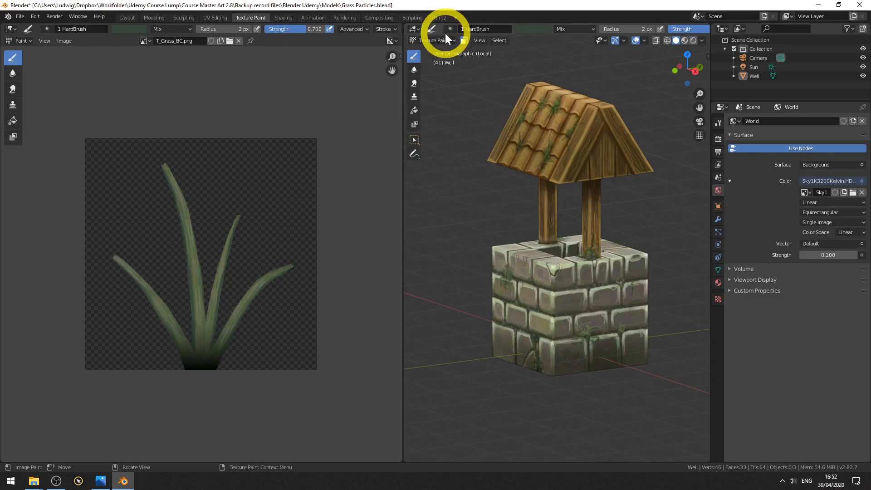
{"action": "left_click", "coordinate": [444, 50]}
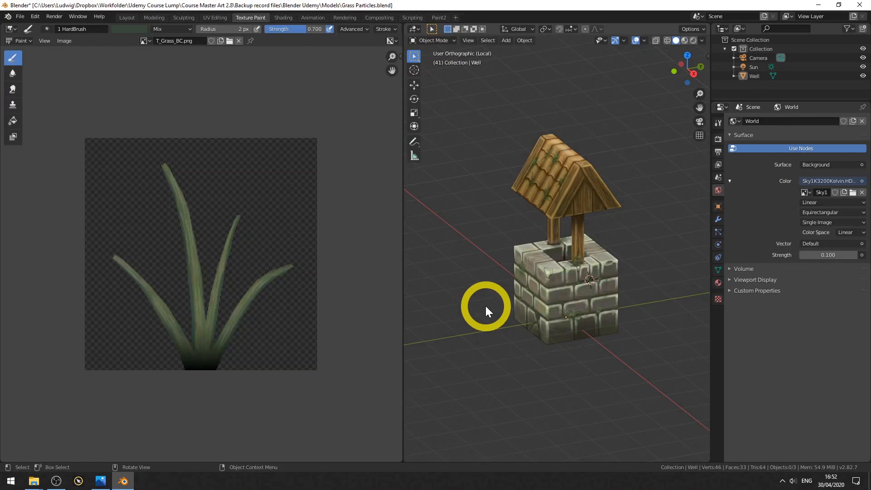
{"action": "mouse_move", "coordinate": [103, 314]}
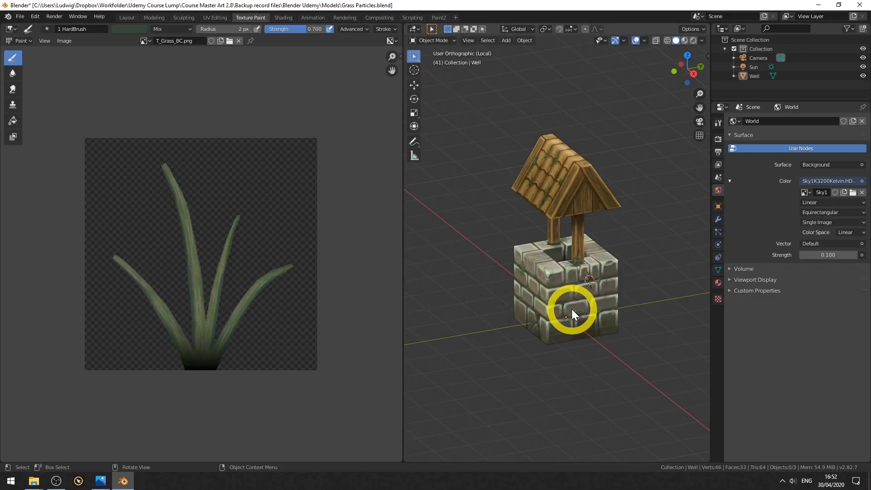
{"action": "mouse_move", "coordinate": [479, 308]}
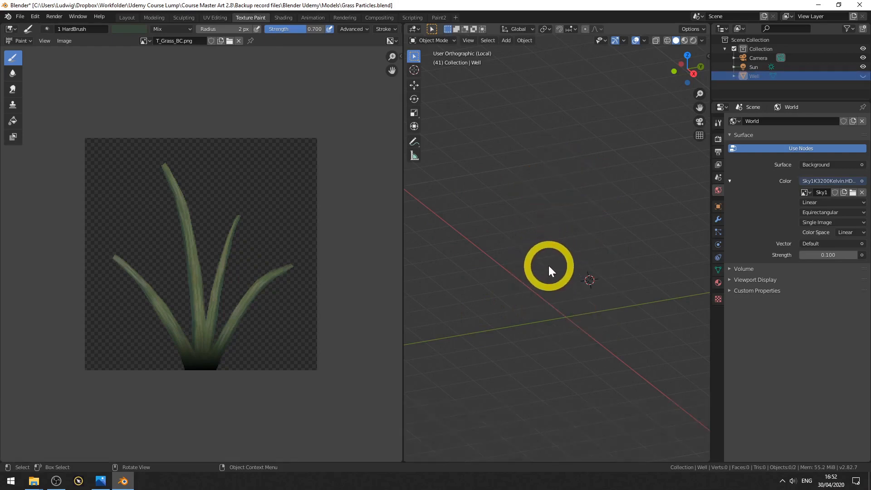
Snap the 3D cursor back to the world origin with Shift+S after hiding the well
{"action": "key", "text": "shift"}
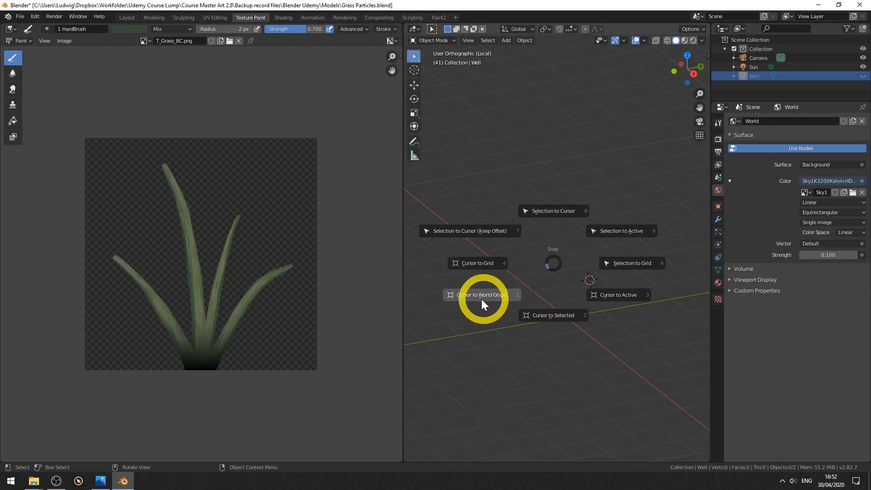
{"action": "mouse_move", "coordinate": [511, 299]}
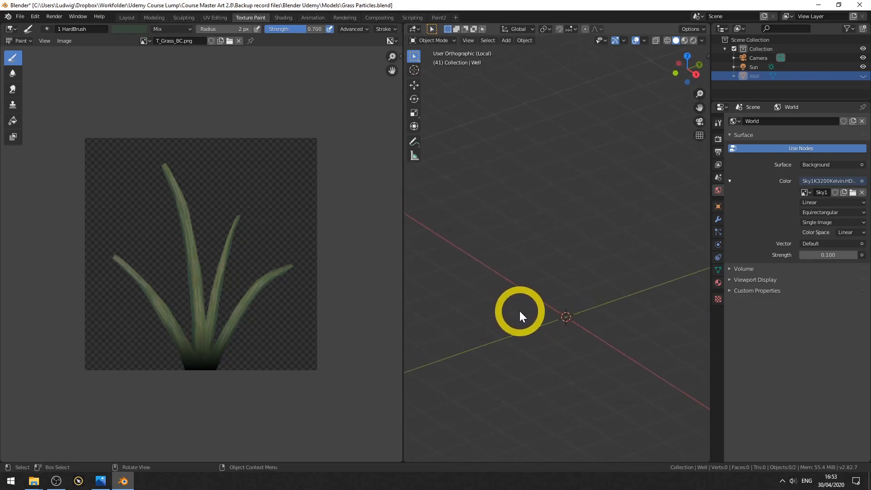
Add a plane mesh and rotate it 90 degrees around X to stand upright
{"action": "left_click", "coordinate": [505, 40]}
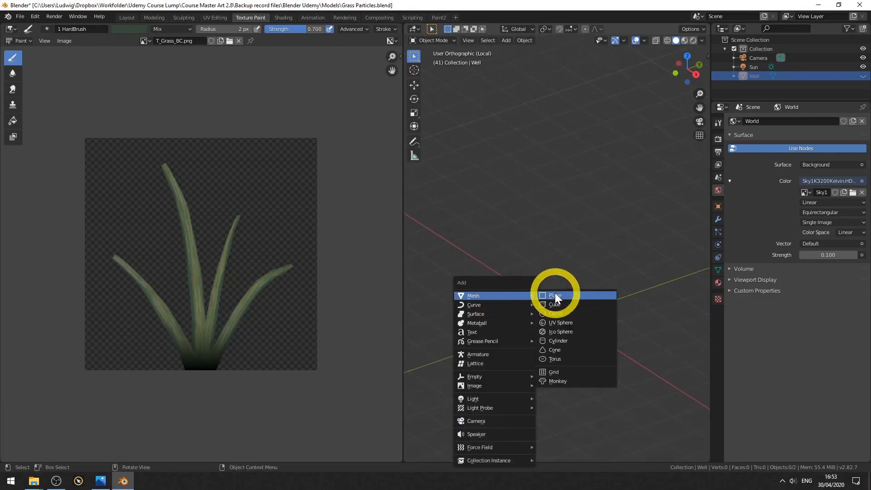
{"action": "left_click", "coordinate": [554, 295]}
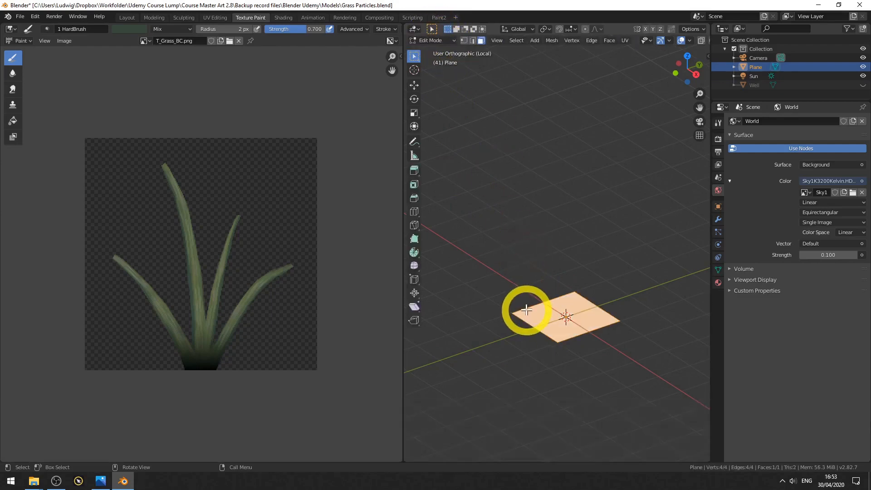
{"action": "key", "text": "r"}
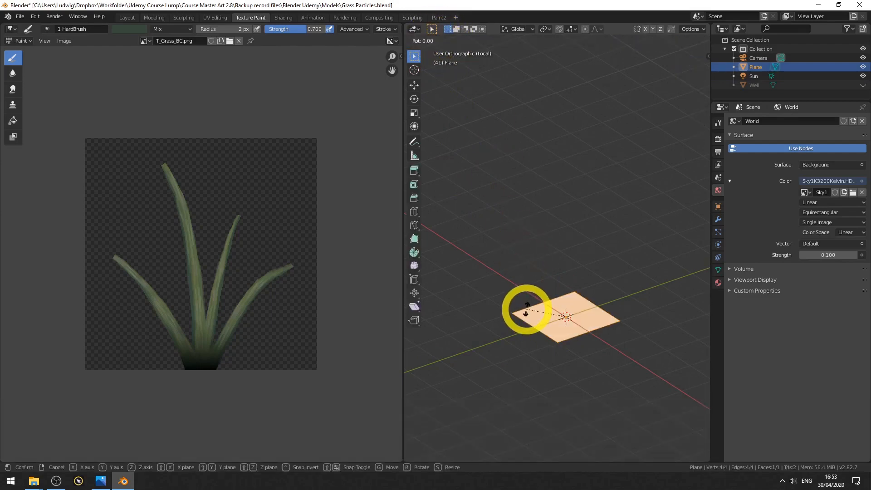
{"action": "key", "text": "x"}
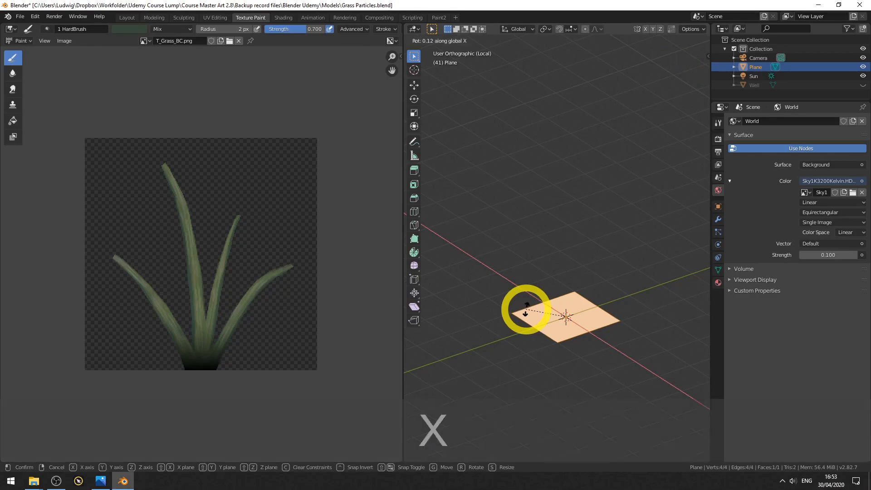
{"action": "key", "text": "Return"}
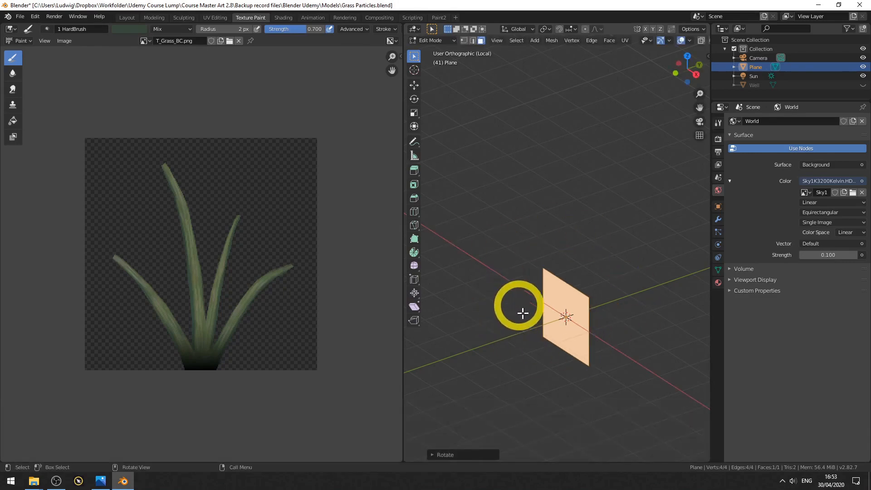
Unwrap the plane's UVs and display the UV outline in the Image Editor
{"action": "key", "text": "u"}
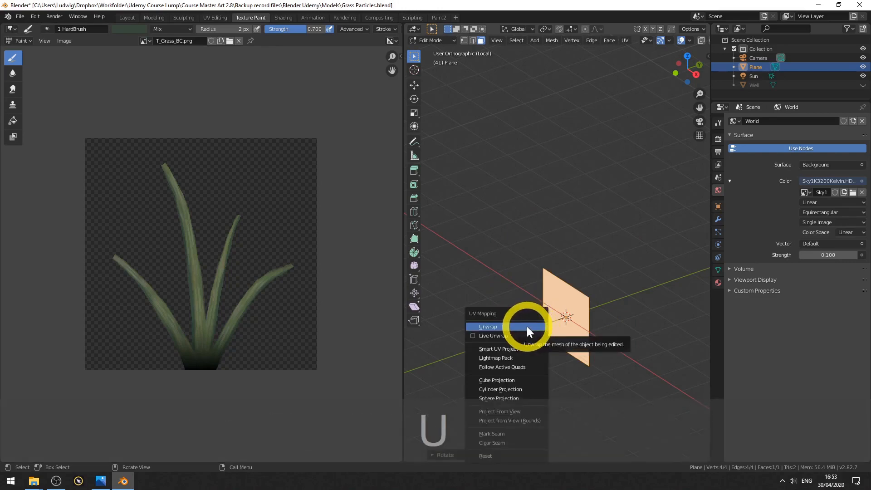
{"action": "left_click", "coordinate": [487, 326]}
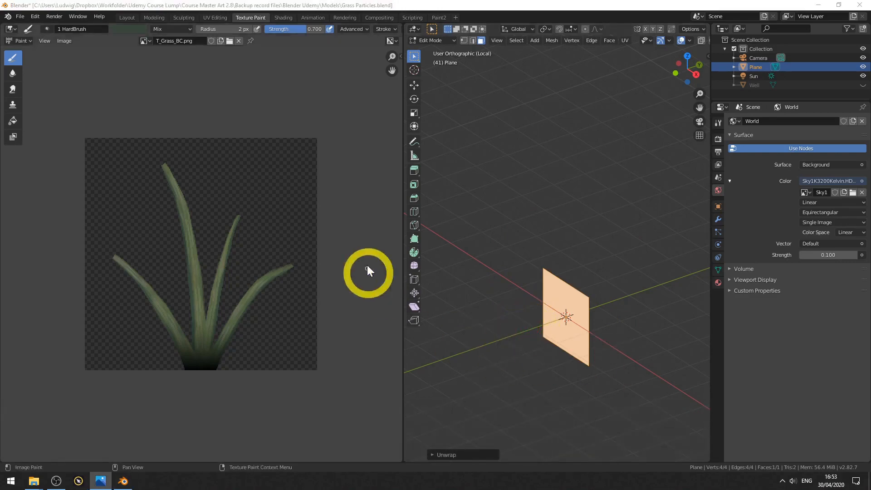
{"action": "mouse_move", "coordinate": [344, 338]}
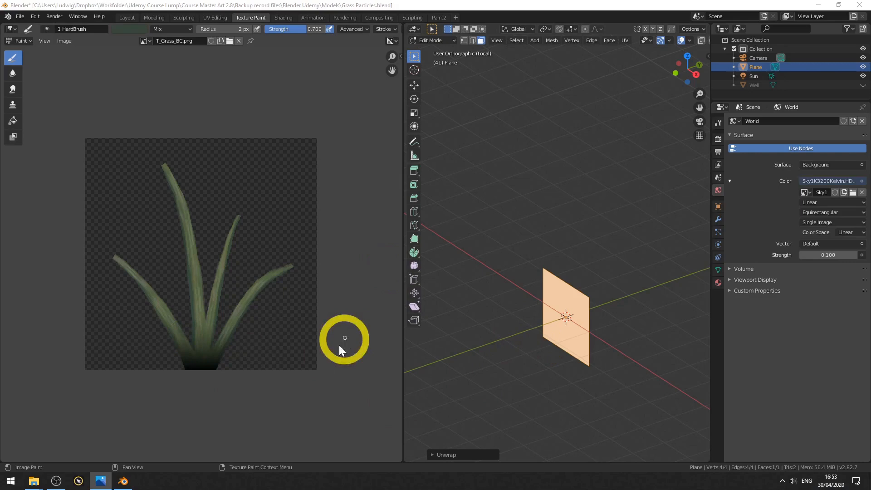
{"action": "left_click", "coordinate": [44, 40]}
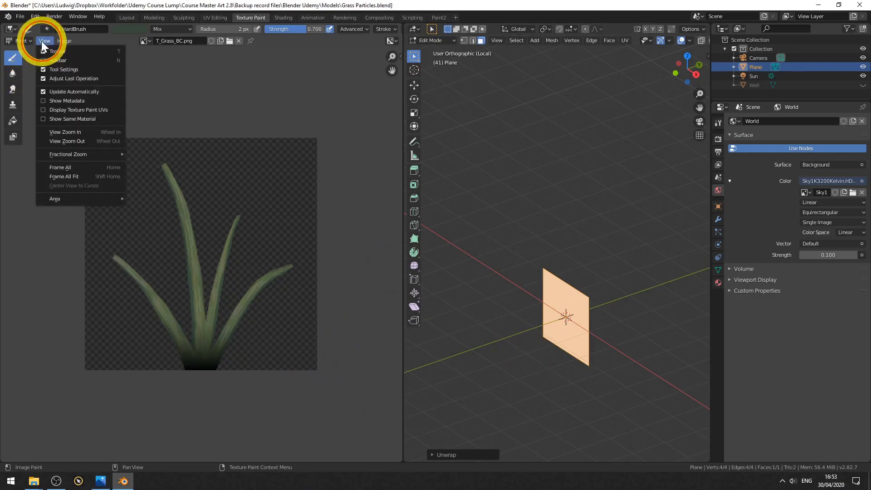
{"action": "mouse_move", "coordinate": [72, 109]}
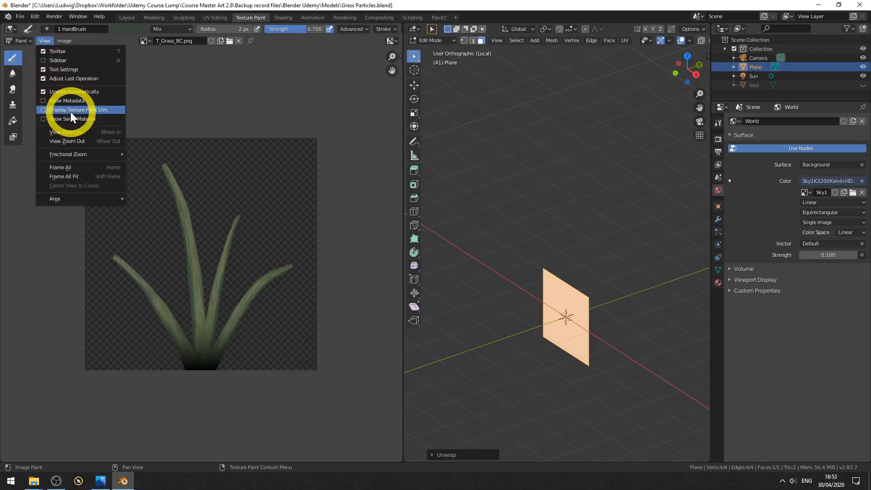
{"action": "mouse_move", "coordinate": [72, 110]}
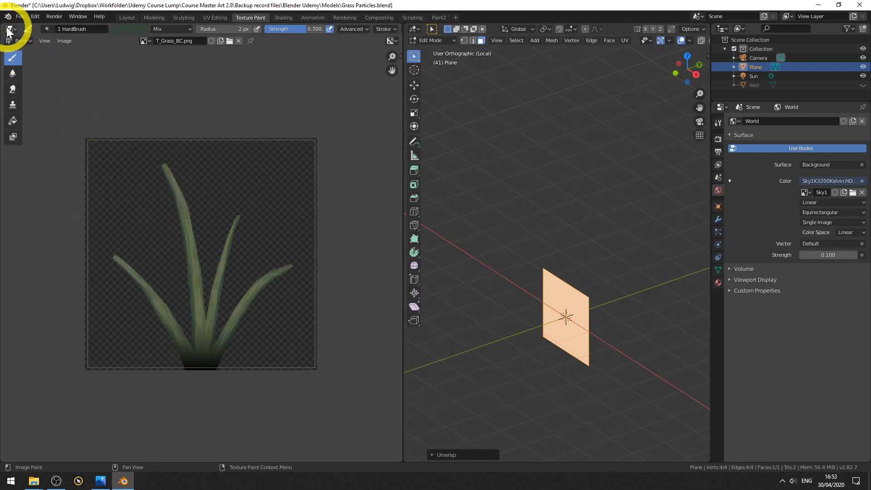
{"action": "left_click", "coordinate": [19, 40]}
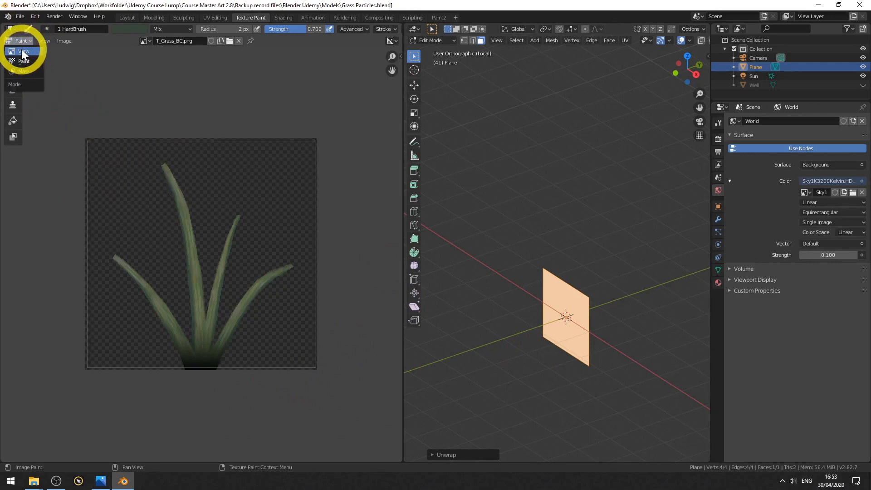
{"action": "left_click", "coordinate": [22, 51]}
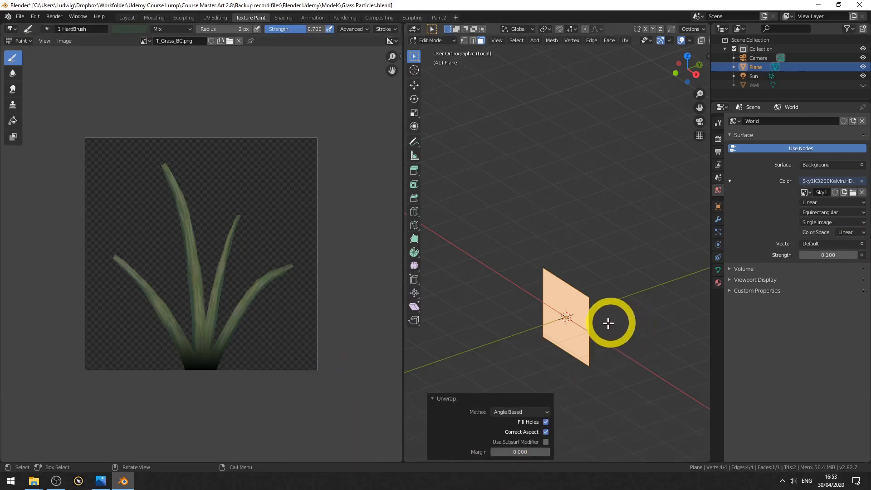
{"action": "mouse_move", "coordinate": [563, 316]}
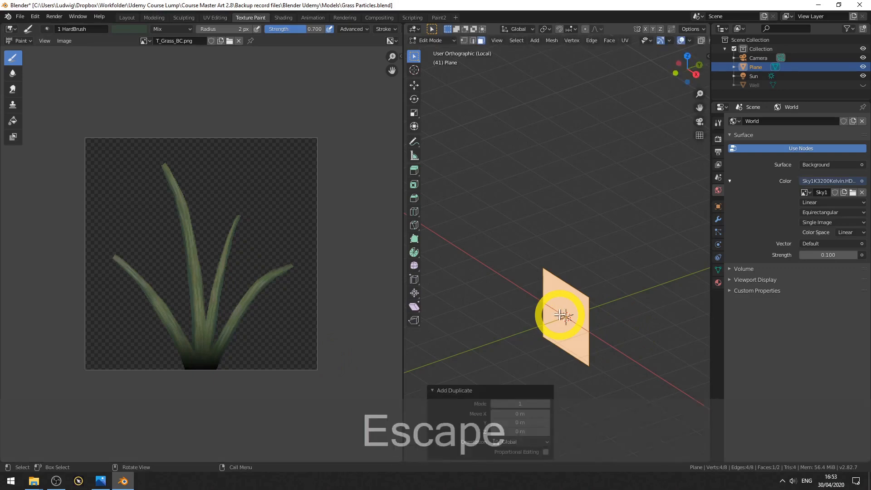
Duplicate the plane in place and rotate the copy 90 degrees around Z
{"action": "key", "text": "Escape"}
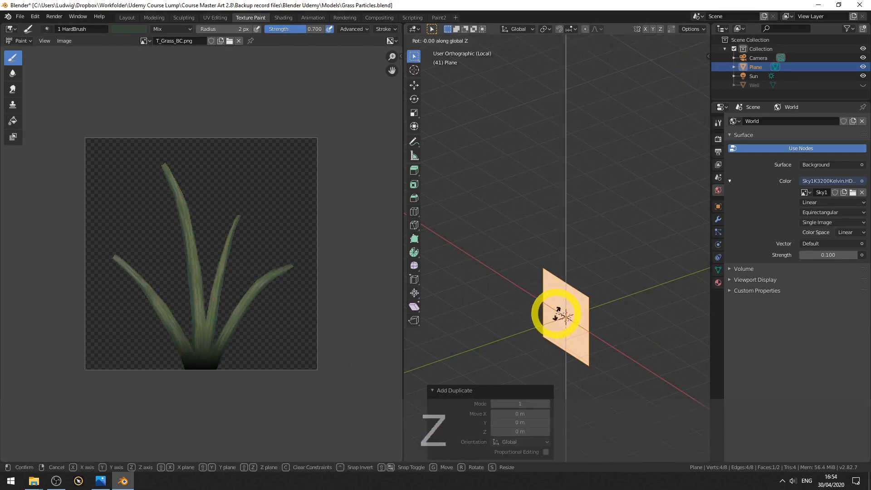
{"action": "key", "text": "Return"}
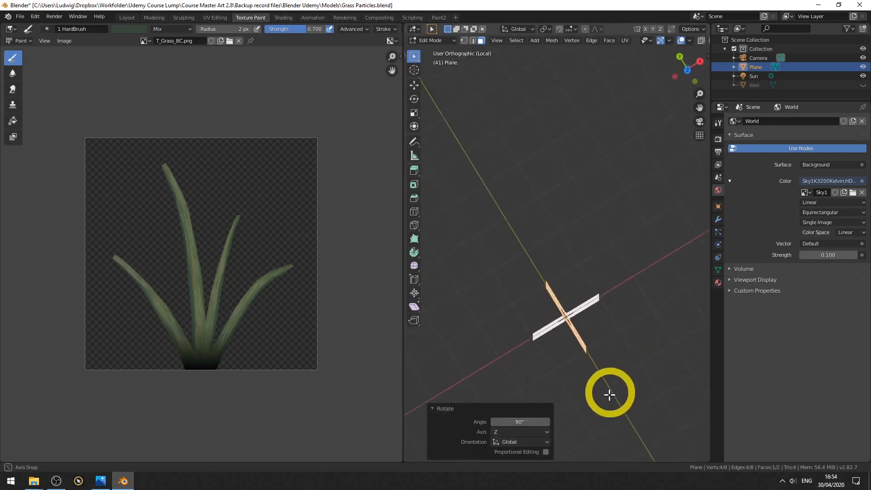
{"action": "left_click", "coordinate": [283, 17]}
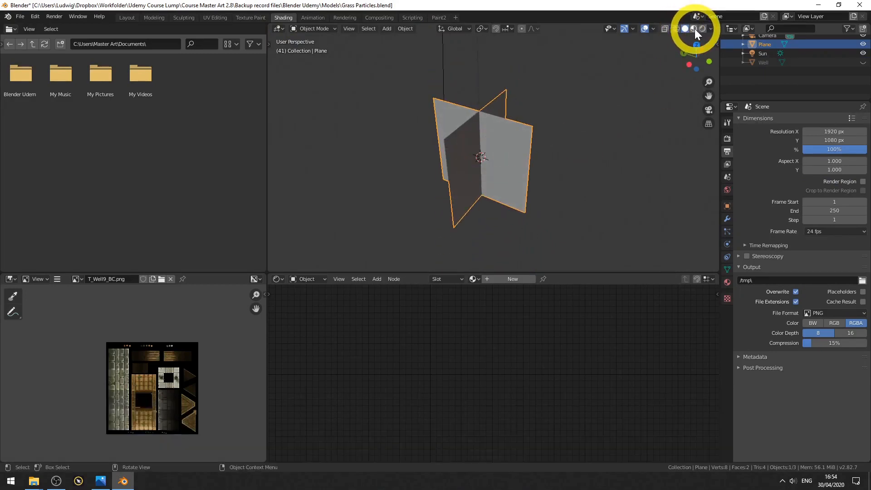
Preview the crossed planes in material shading and create Material.001 with Principled BSDF
{"action": "left_click", "coordinate": [693, 28]}
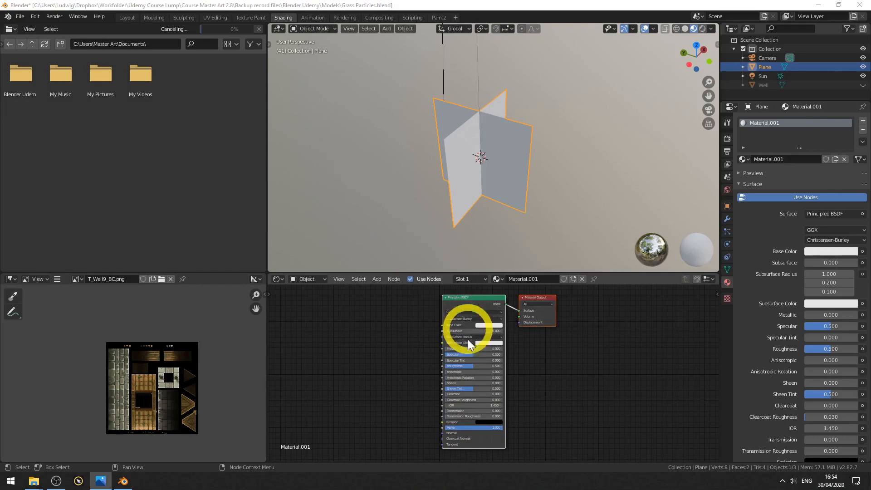
{"action": "key", "text": "shift+a"}
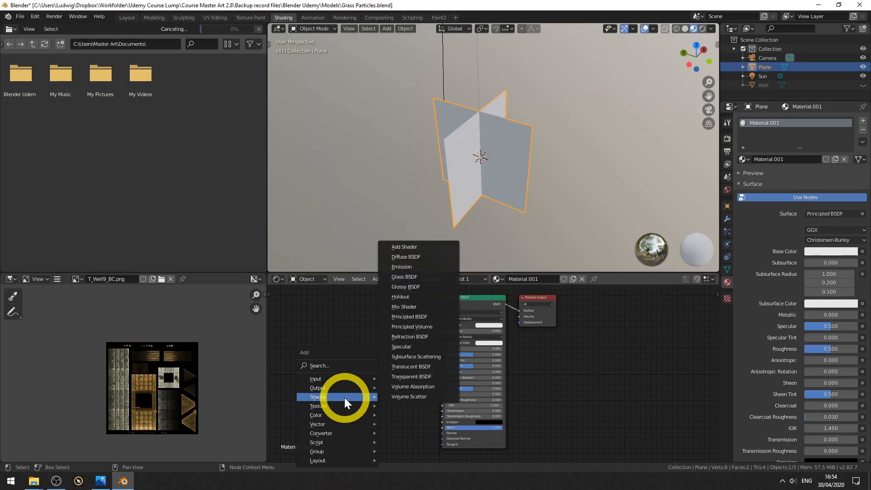
{"action": "mouse_move", "coordinate": [416, 267]}
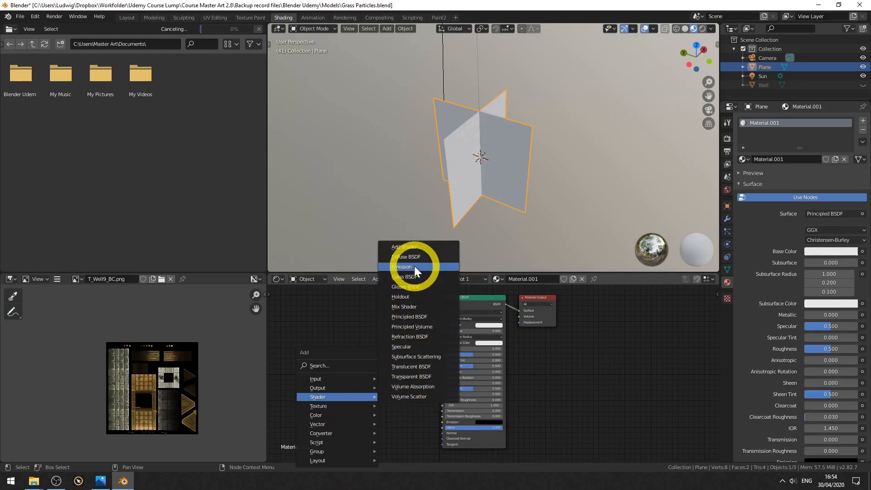
{"action": "left_click", "coordinate": [403, 266]}
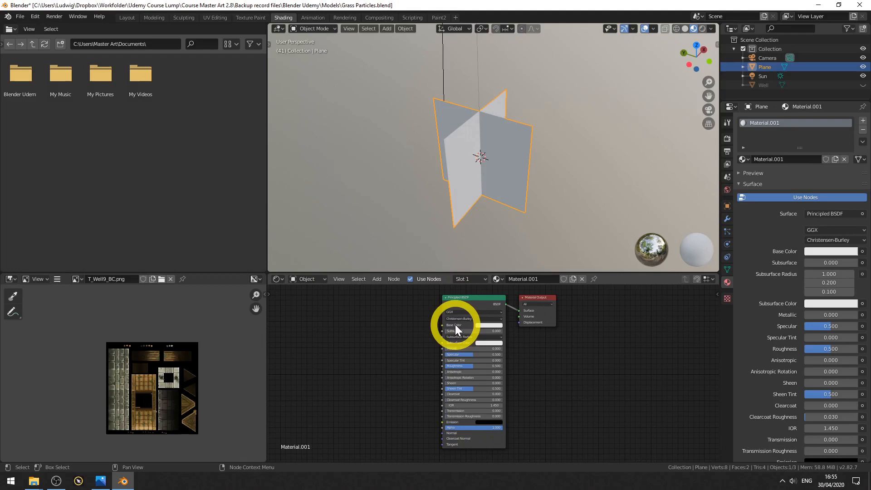
{"action": "mouse_move", "coordinate": [458, 369]}
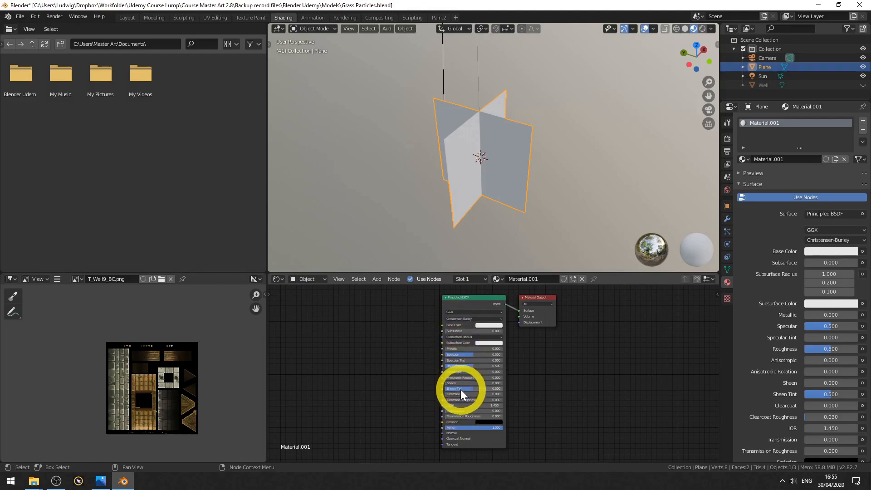
{"action": "mouse_move", "coordinate": [459, 394]}
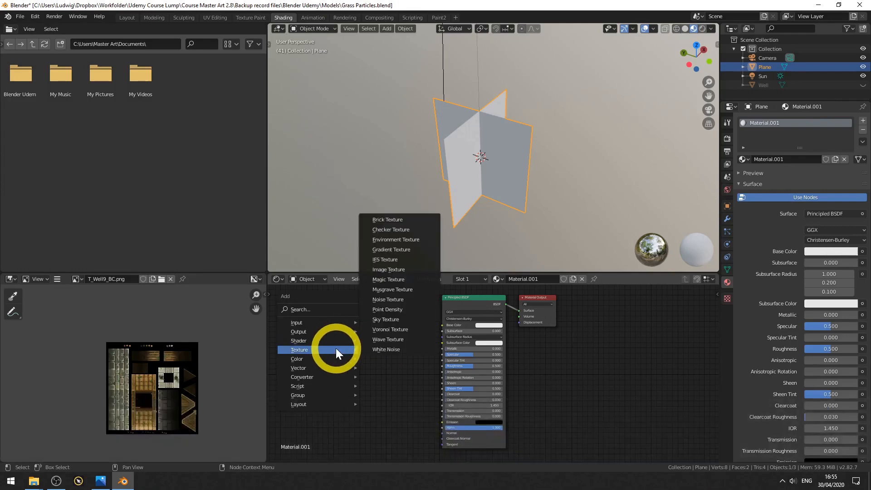
{"action": "mouse_move", "coordinate": [388, 269]}
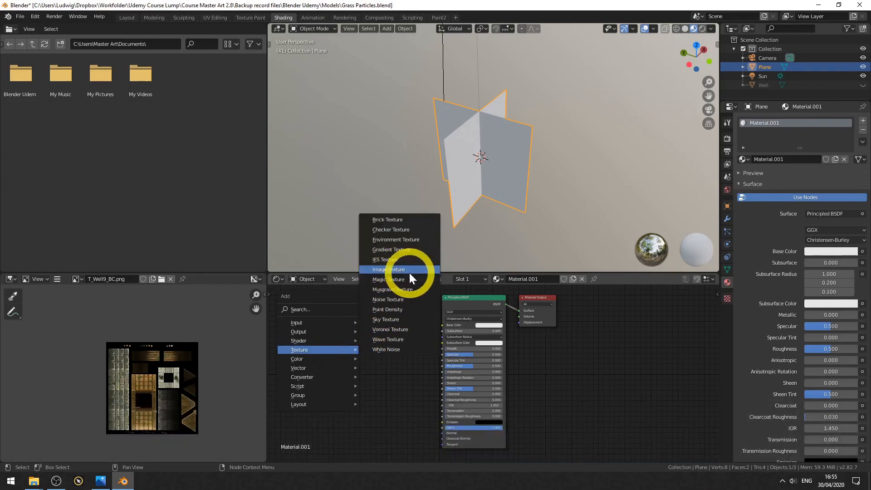
Add an Image Texture node with T_Grass_BC.png, wiring Color to Emission and Alpha to Alpha
{"action": "left_click", "coordinate": [390, 269]}
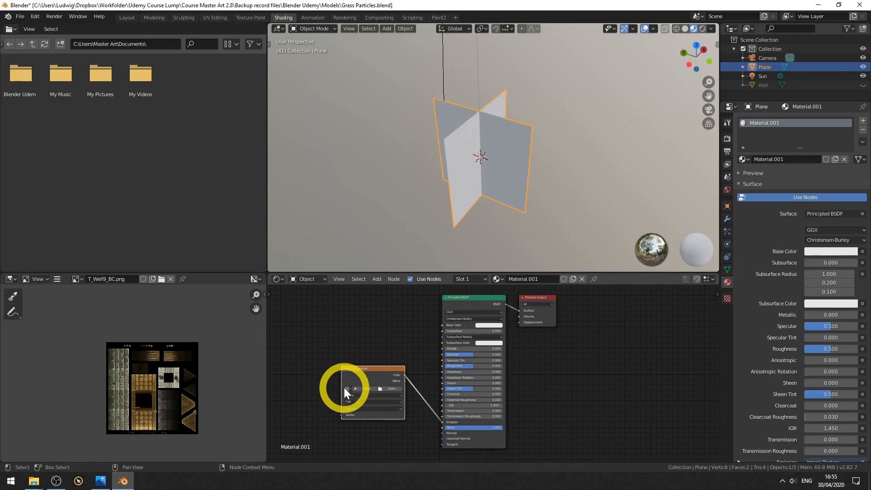
{"action": "left_click", "coordinate": [353, 388]}
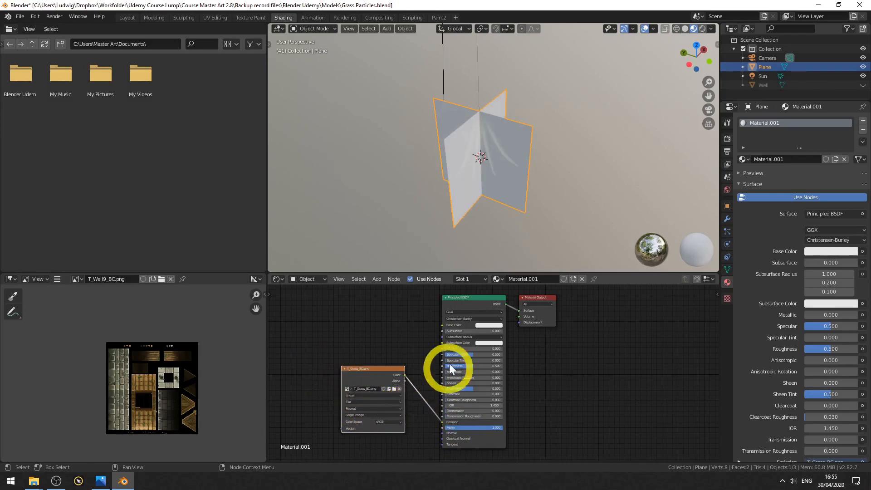
{"action": "mouse_move", "coordinate": [478, 185]}
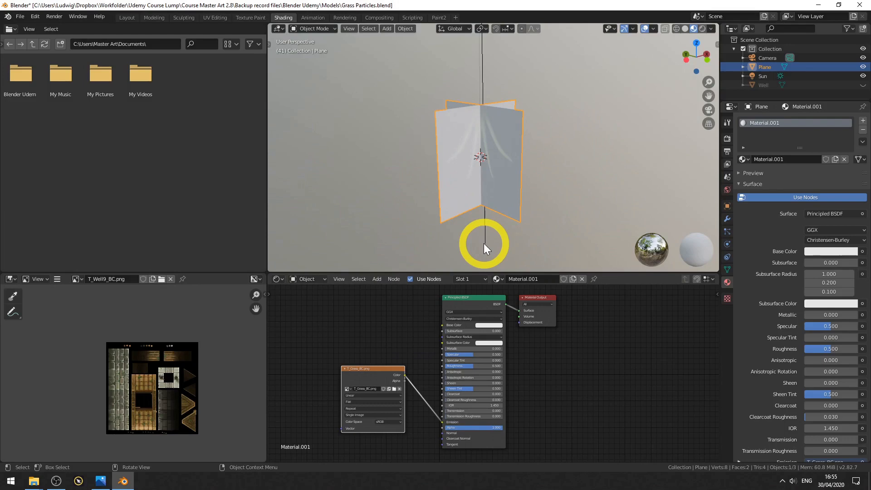
{"action": "mouse_move", "coordinate": [277, 322]}
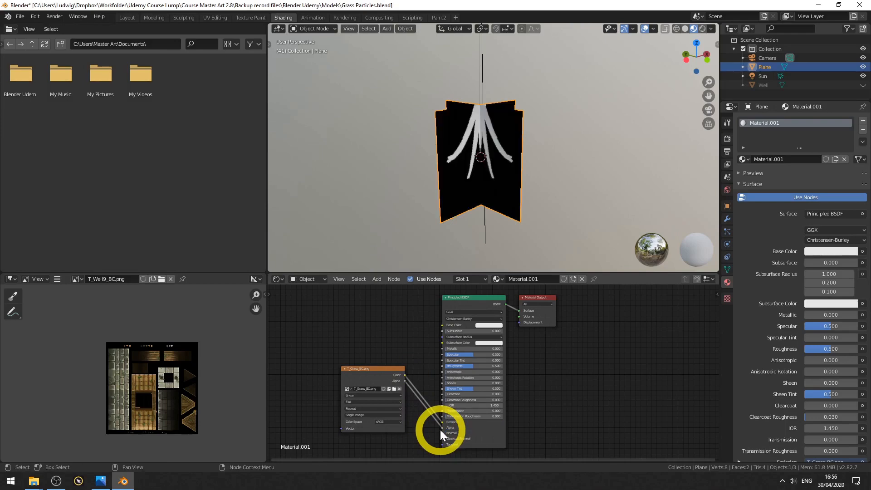
{"action": "mouse_move", "coordinate": [683, 394]}
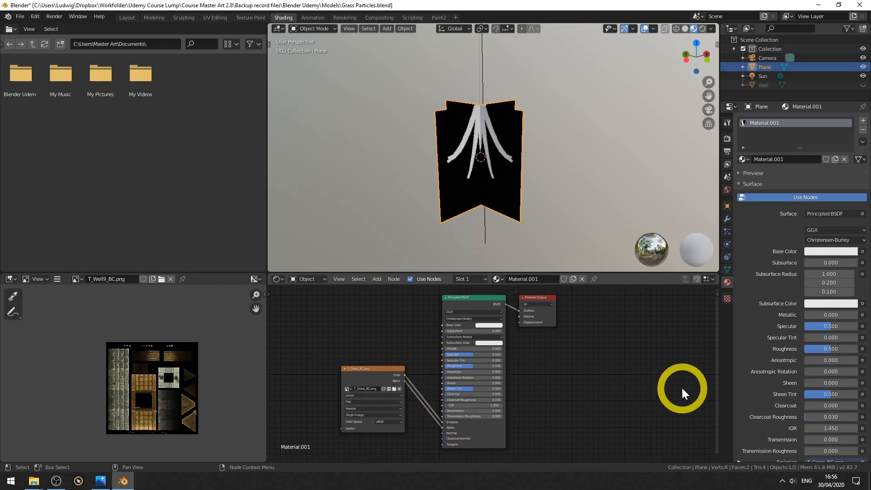
{"action": "mouse_move", "coordinate": [796, 391]}
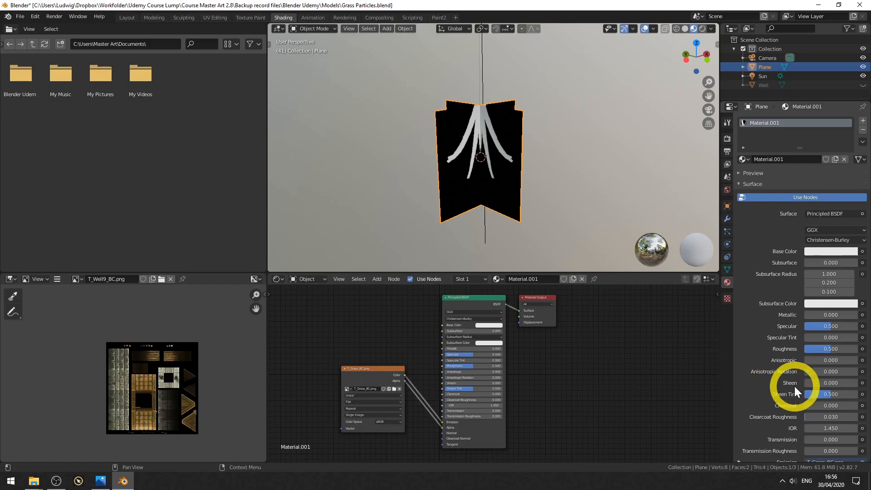
Set the material's Blend Mode to Alpha Blend in the Settings panel
{"action": "scroll", "scroll_direction": "down", "scroll_amount": 3}
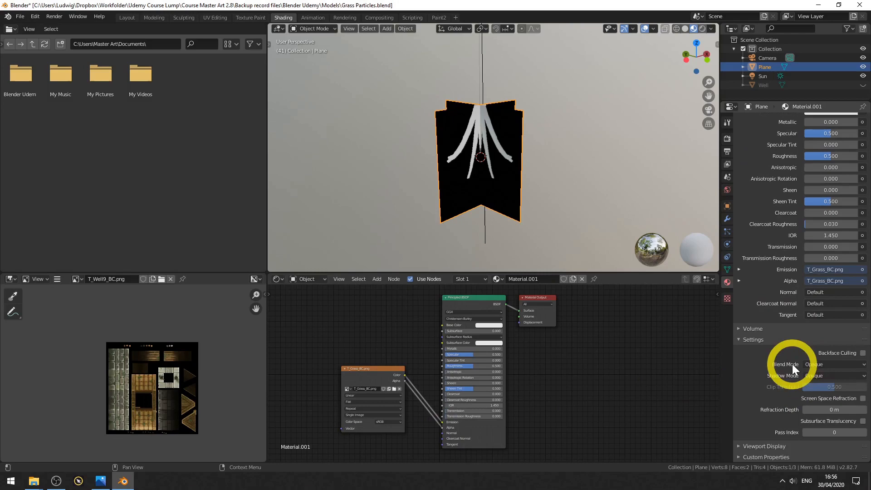
{"action": "left_click", "coordinate": [833, 364]}
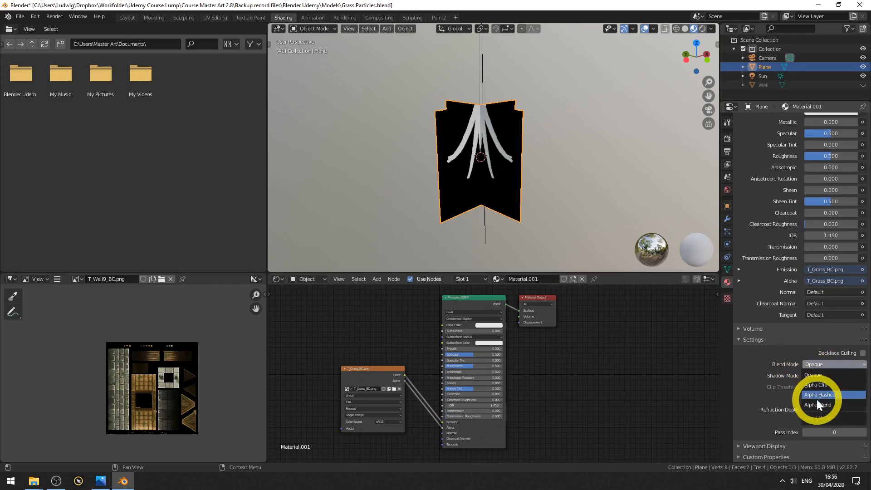
{"action": "left_click", "coordinate": [819, 404]}
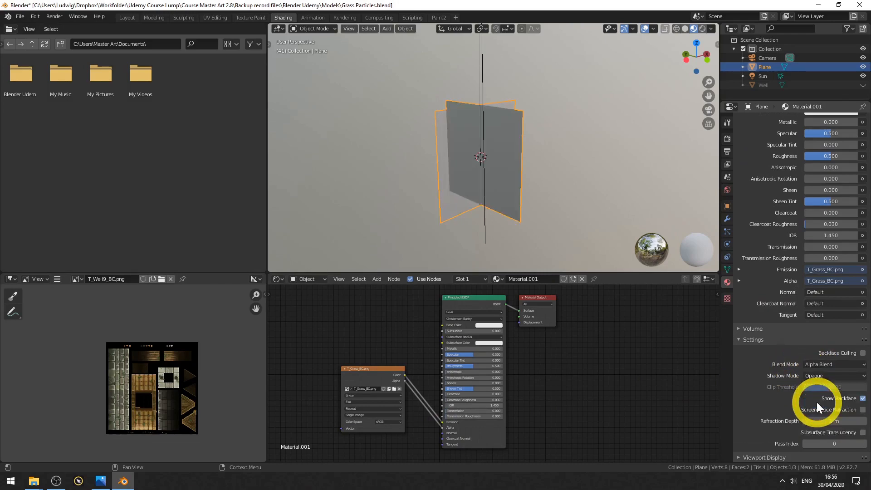
{"action": "left_click", "coordinate": [393, 388]}
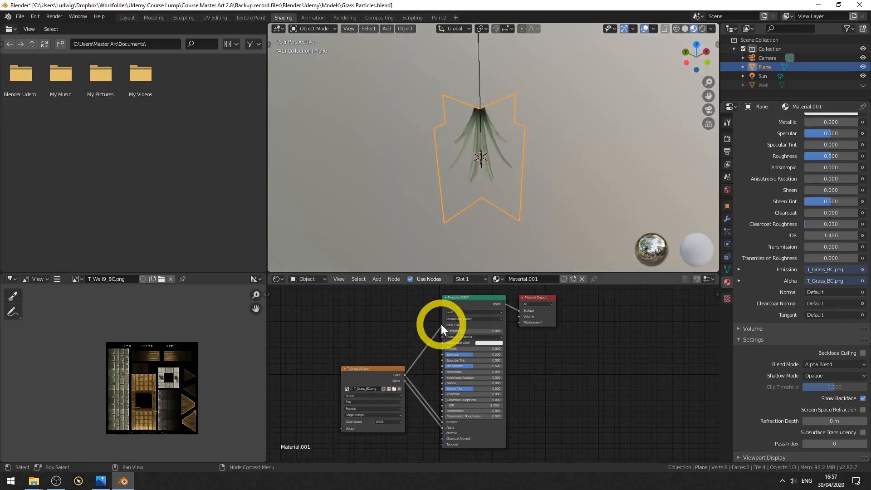
{"action": "mouse_move", "coordinate": [455, 214]}
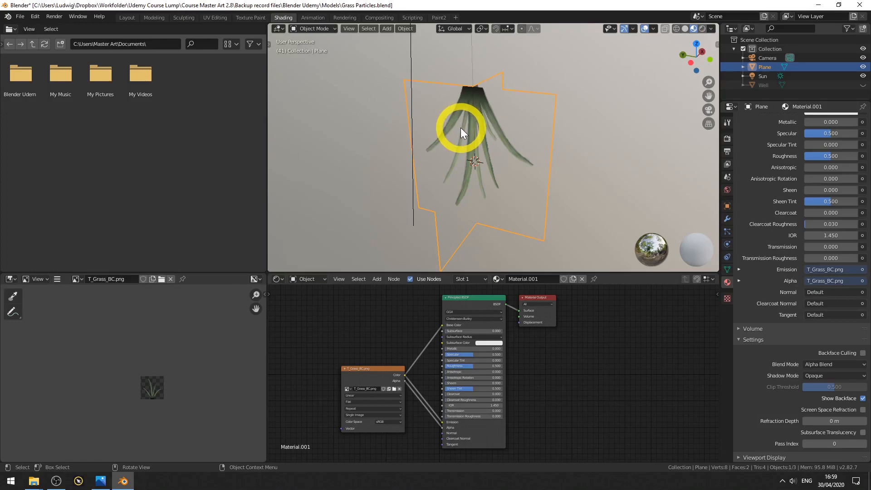
Enter Edit Mode on the grass cards, select all faces, and go to UV Editing
{"action": "key", "text": "Tab"}
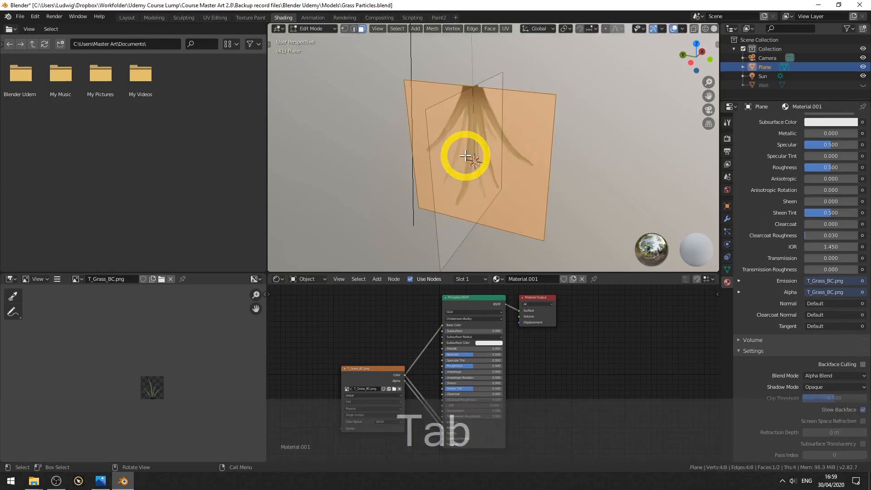
{"action": "key", "text": "Tab"}
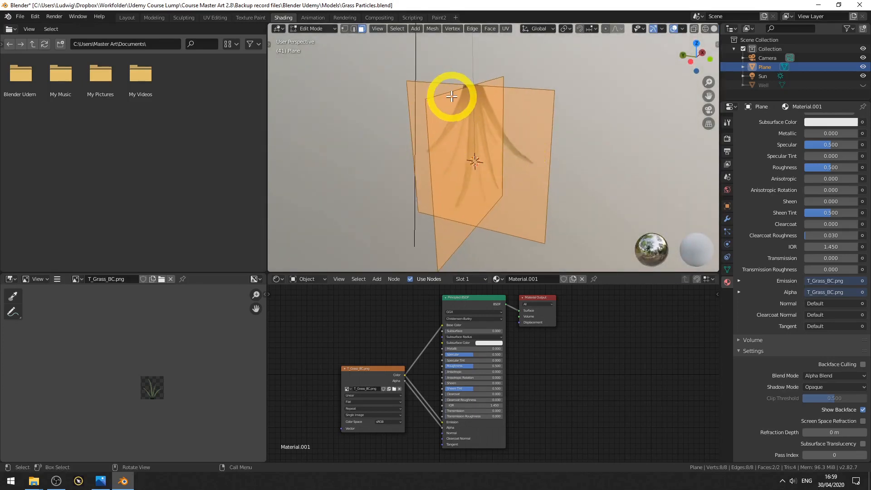
{"action": "left_click", "coordinate": [215, 18]}
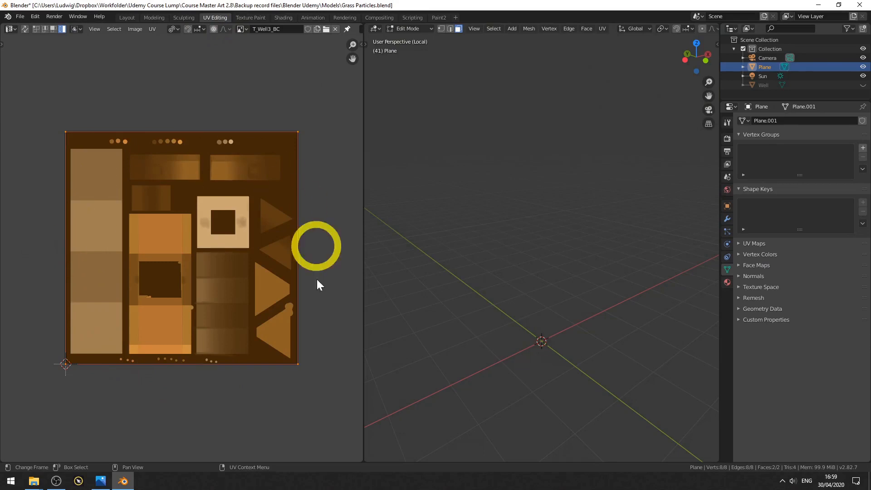
{"action": "mouse_move", "coordinate": [295, 327]}
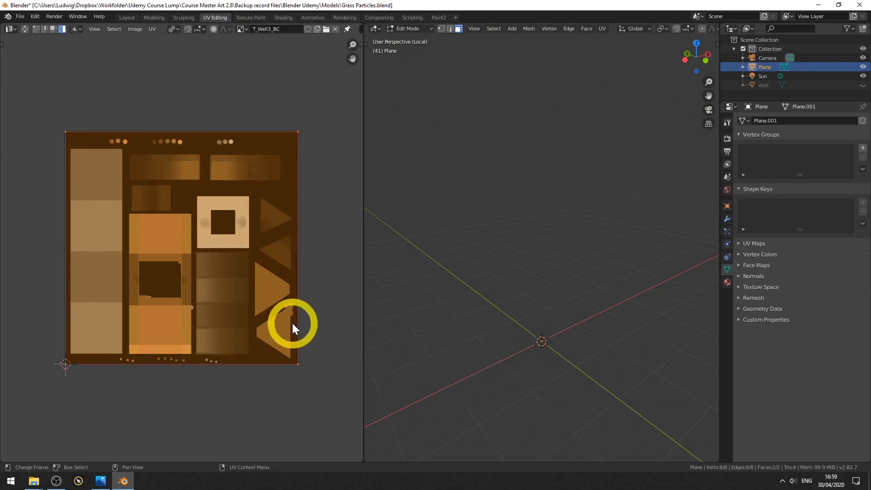
{"action": "mouse_move", "coordinate": [225, 279]}
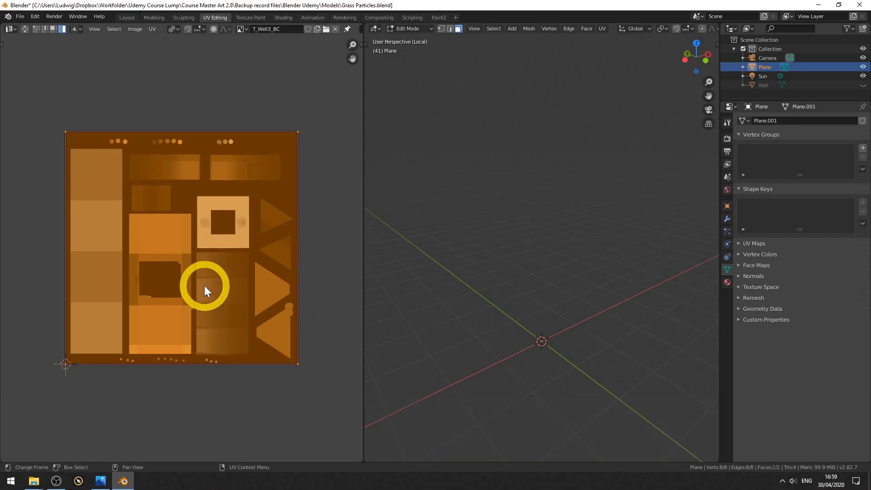
Rotate the selected UV island 180 degrees so the grass stands upright
{"action": "key", "text": "r"}
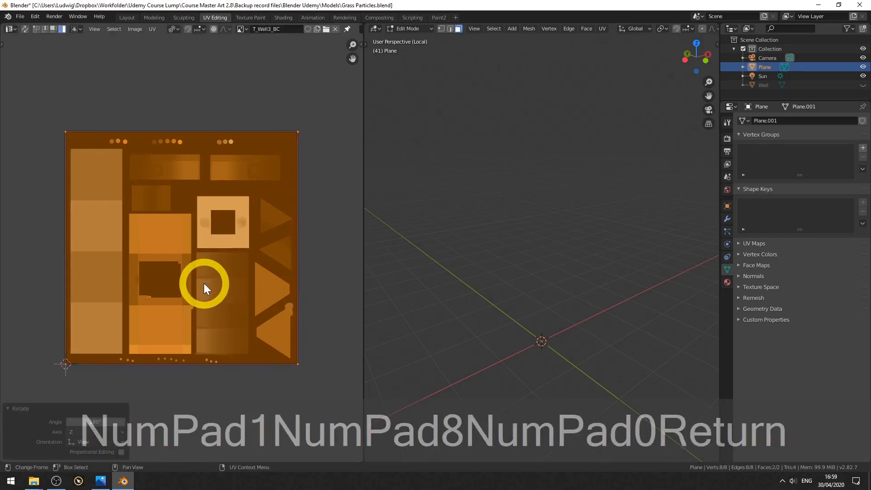
{"action": "key", "text": "Return"}
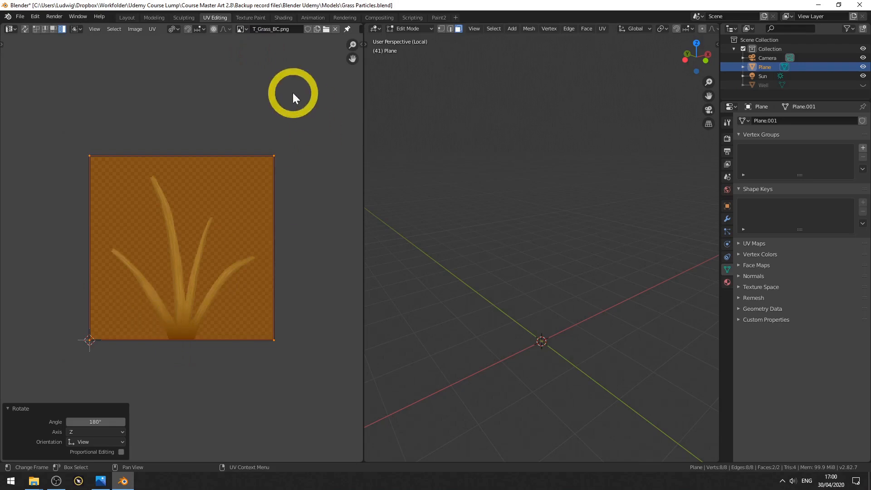
{"action": "mouse_move", "coordinate": [300, 21]}
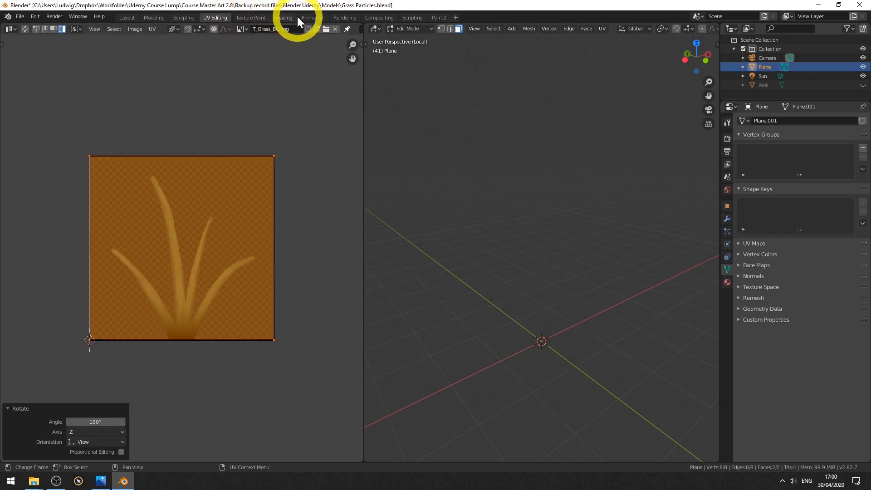
Switch to the Shading workspace to view the upright grass card and its Principled BSDF alpha-blend material
{"action": "left_click", "coordinate": [283, 17]}
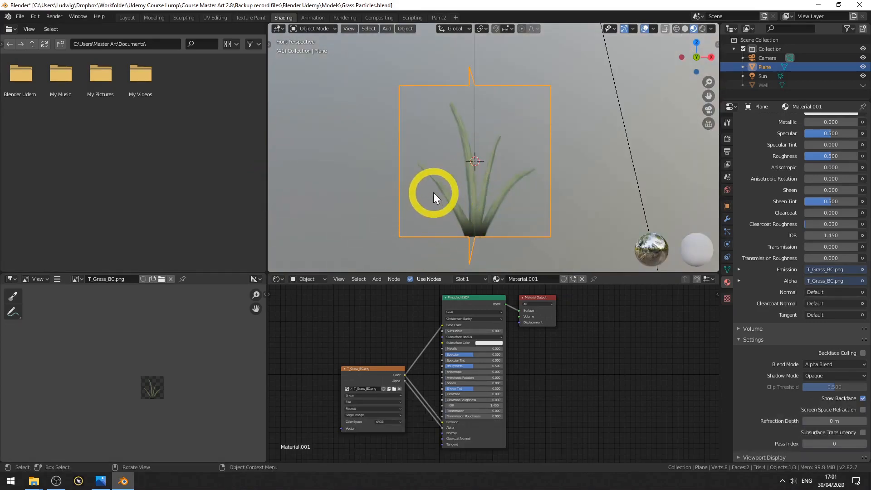
{"action": "mouse_move", "coordinate": [361, 154]}
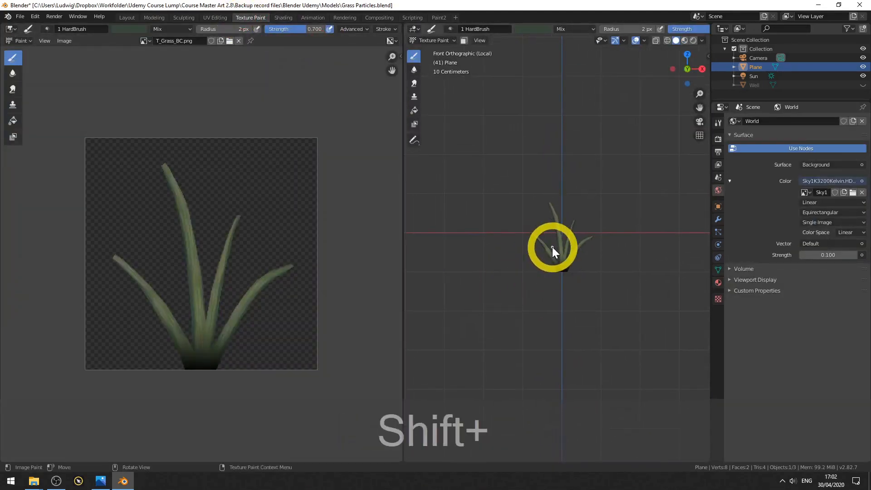
Switch the grass plane from Texture Paint to Object Mode, cancelling a trial rotation
{"action": "left_click", "coordinate": [431, 40]}
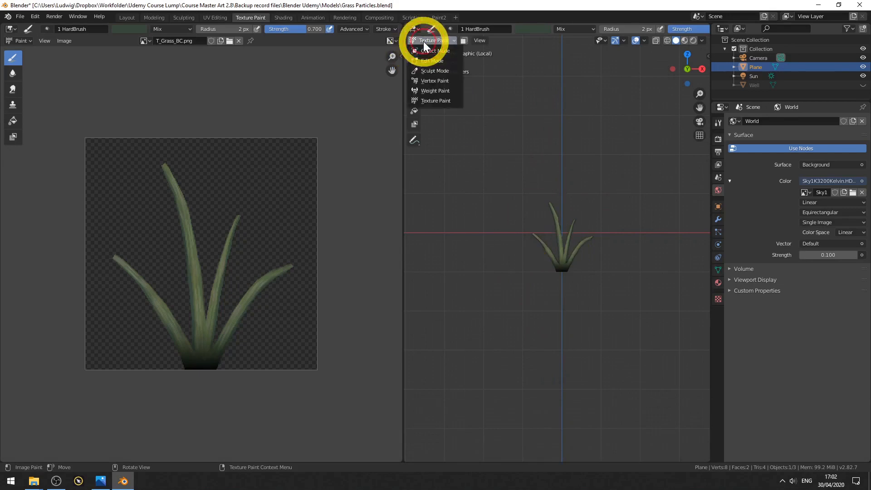
{"action": "left_click", "coordinate": [432, 50]}
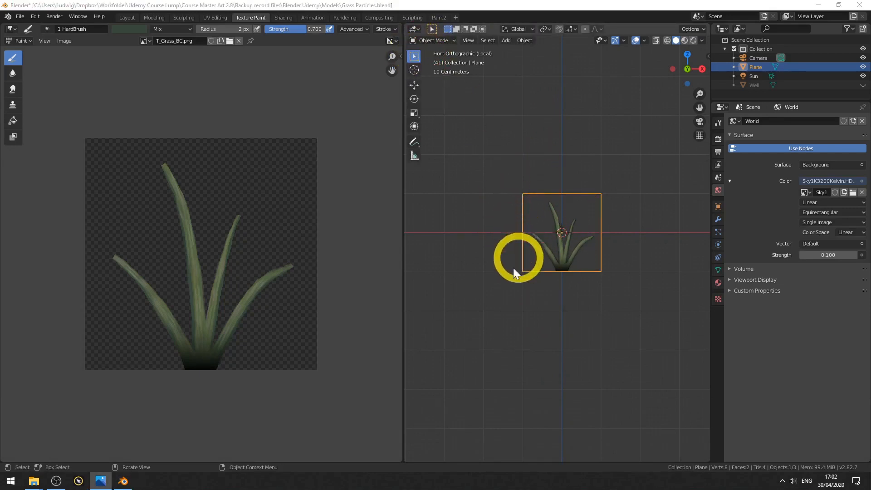
{"action": "mouse_move", "coordinate": [555, 233]}
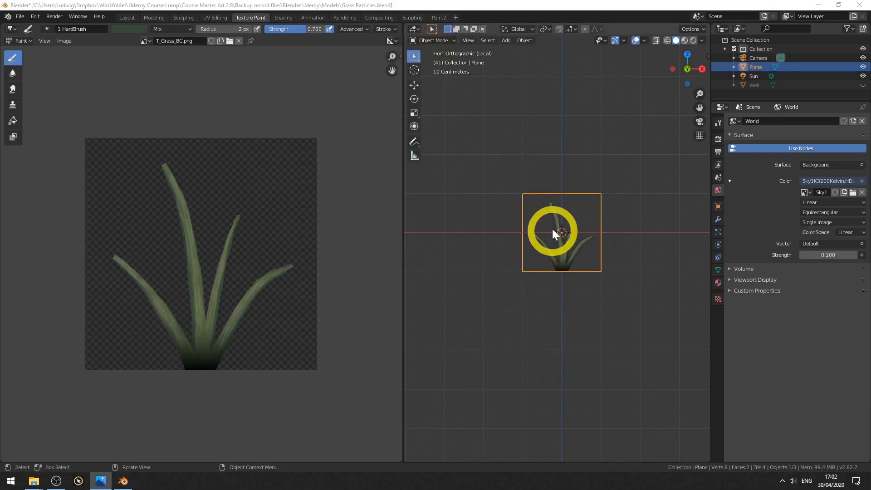
{"action": "key", "text": "r"}
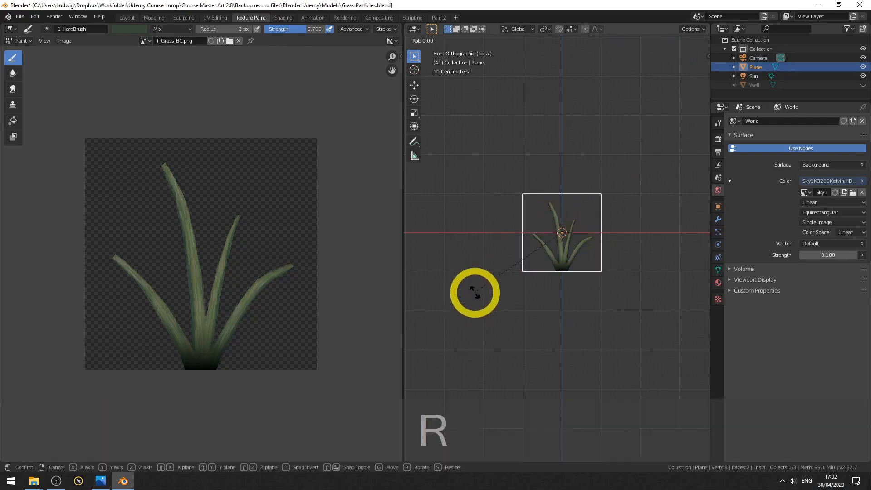
{"action": "key", "text": "Escape"}
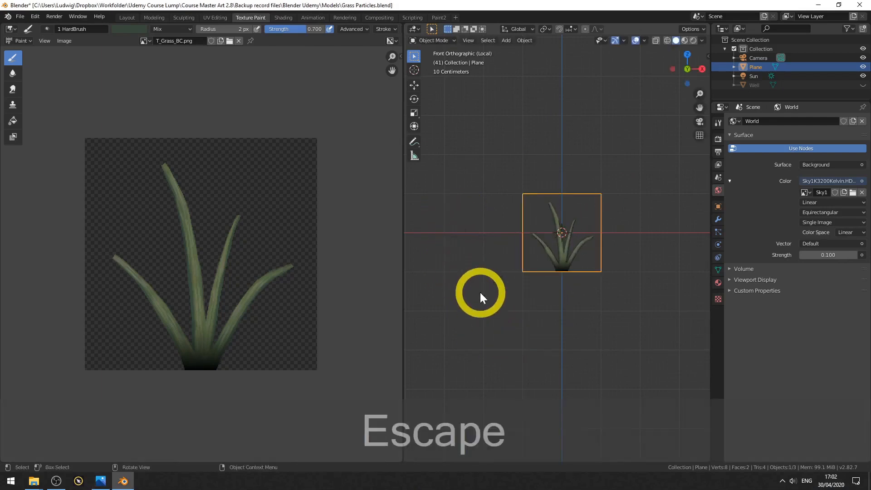
{"action": "key", "text": "Escape"}
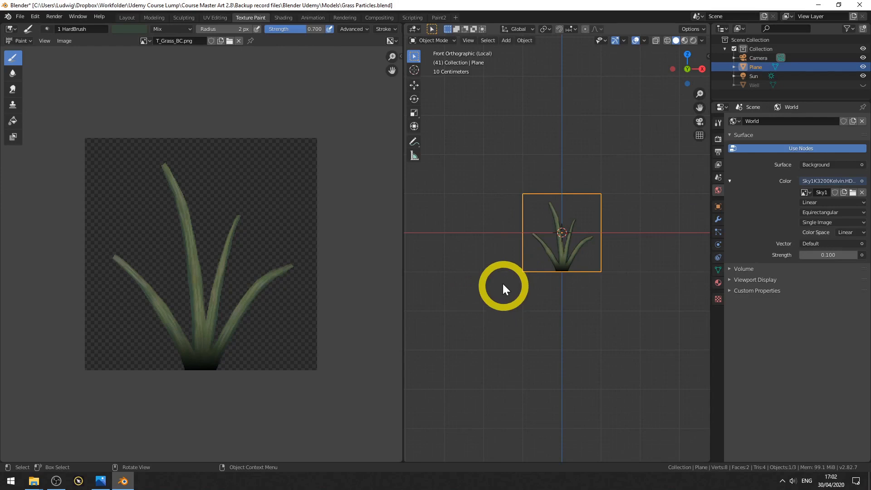
In Edit Mode, select the whole grass face and start moving it up about 0.986 m
{"action": "key", "text": "Tab"}
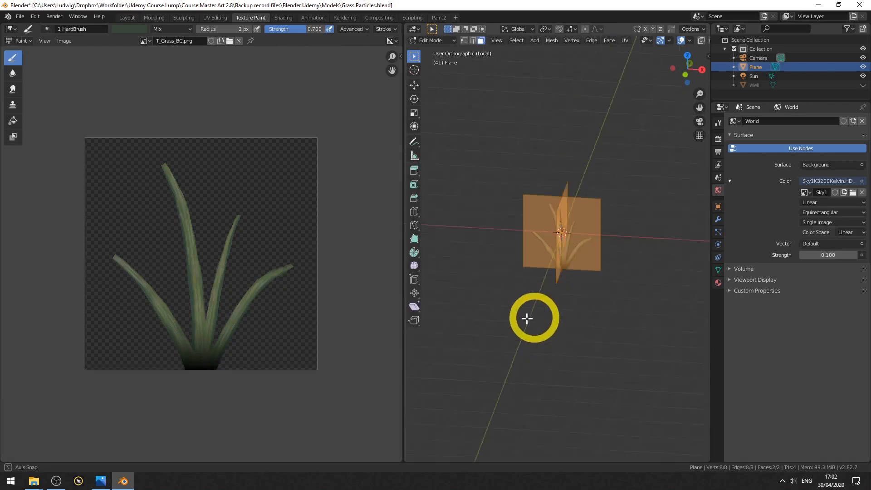
{"action": "key", "text": "a"}
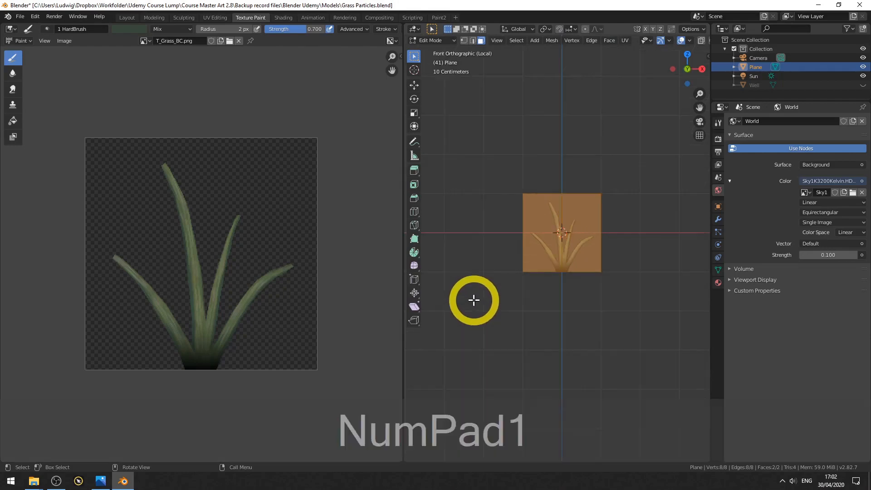
{"action": "key", "text": "g"}
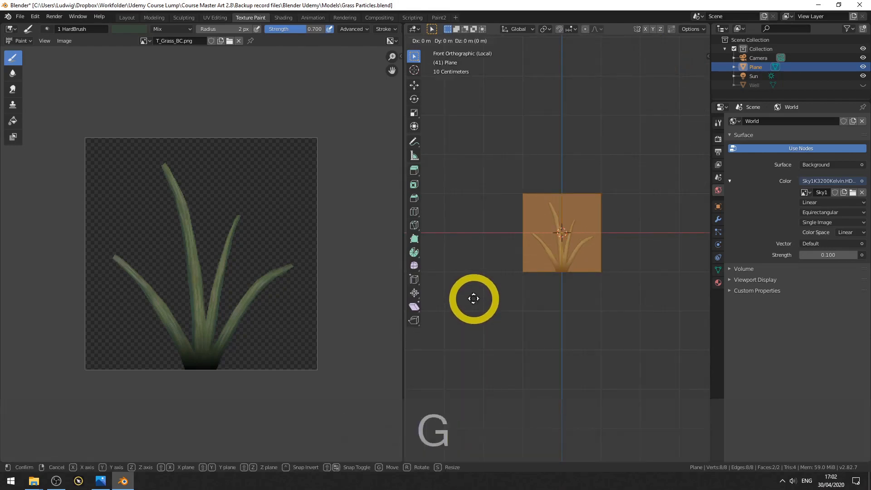
{"action": "mouse_move", "coordinate": [471, 264]}
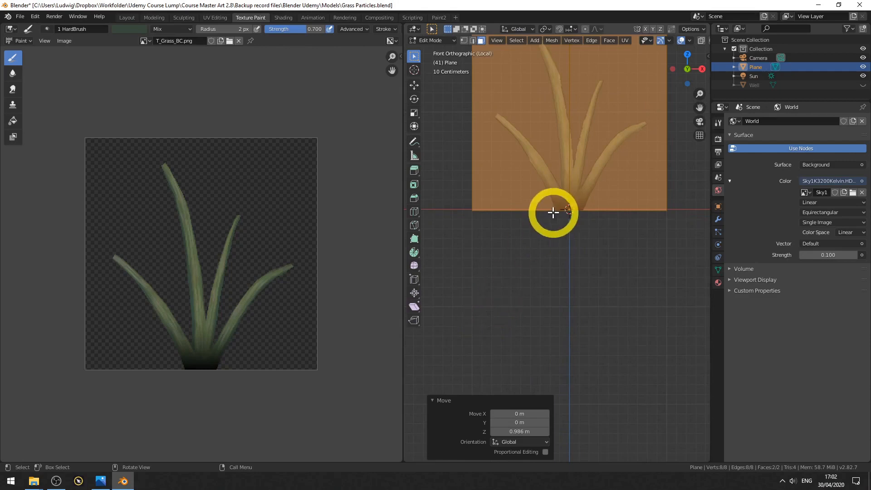
Test rotation in Object Mode, undo it, then lower the mesh about 0.09 m
{"action": "key", "text": "Tab"}
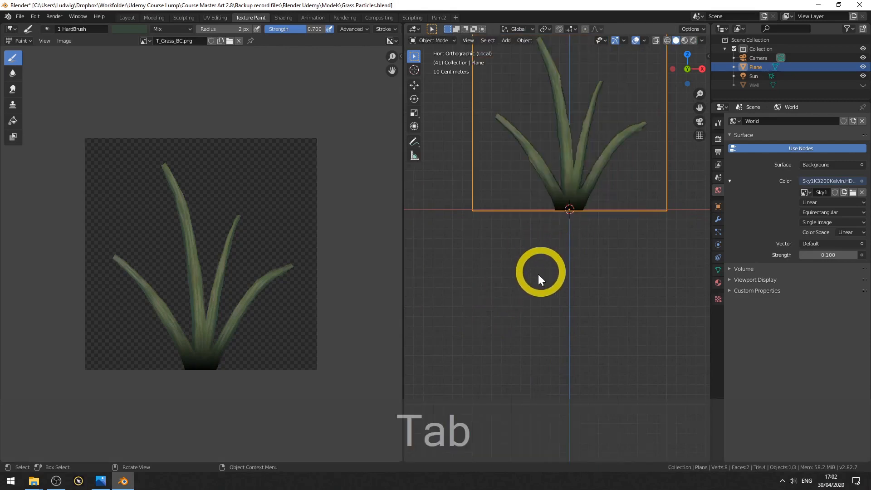
{"action": "key", "text": "r"}
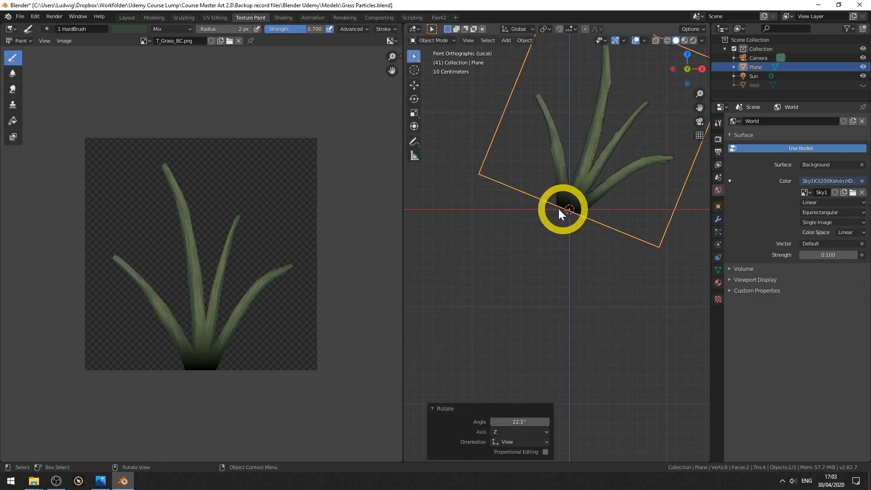
{"action": "mouse_move", "coordinate": [554, 240]}
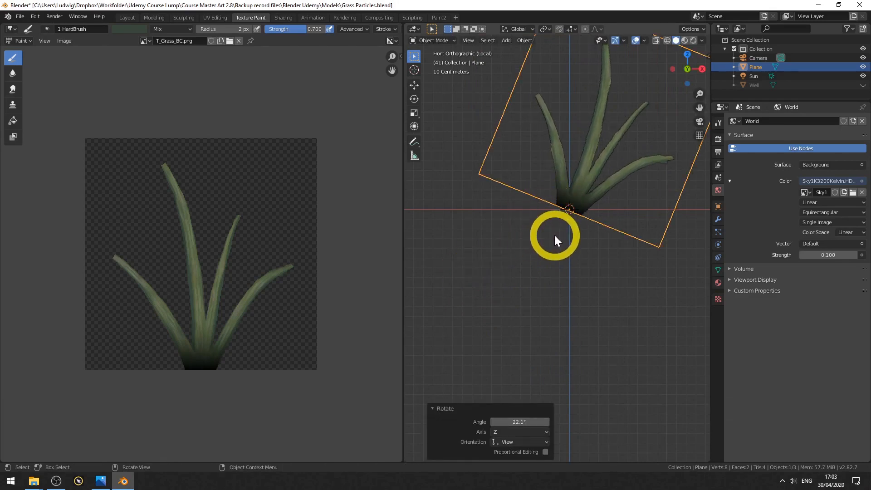
{"action": "key", "text": "ctrl+z"}
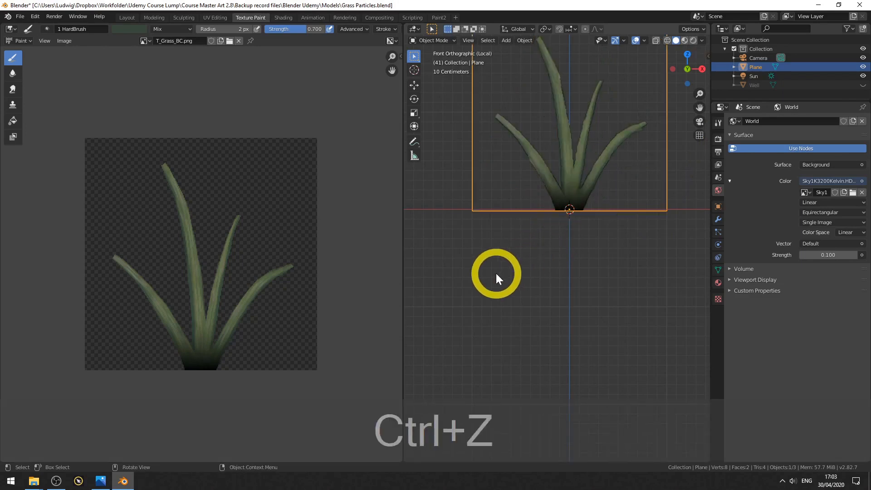
{"action": "key", "text": "Escape"}
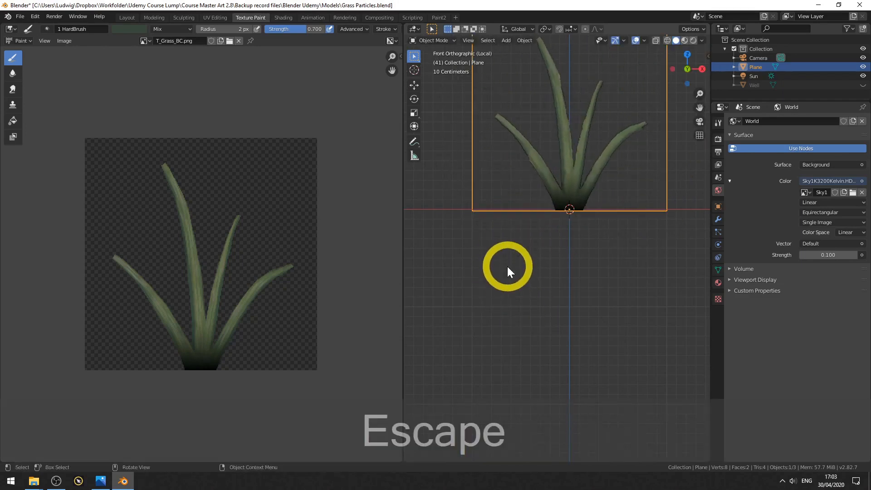
{"action": "key", "text": "Tab"}
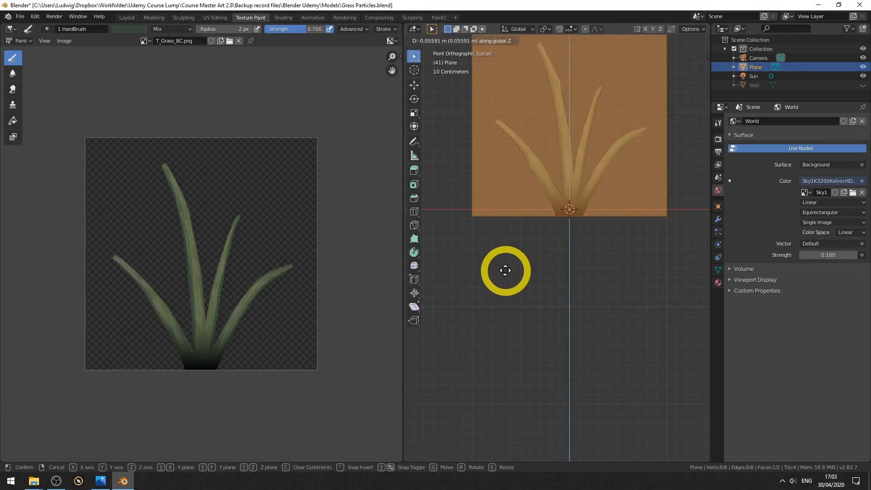
{"action": "left_click", "coordinate": [505, 270]}
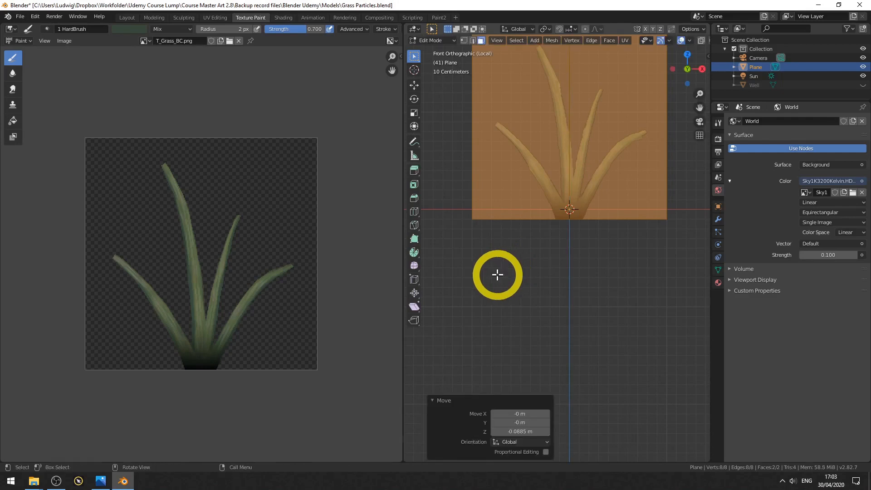
Test rotation around the new base origin, then deselect all to view the grass cleanly
{"action": "key", "text": "r"}
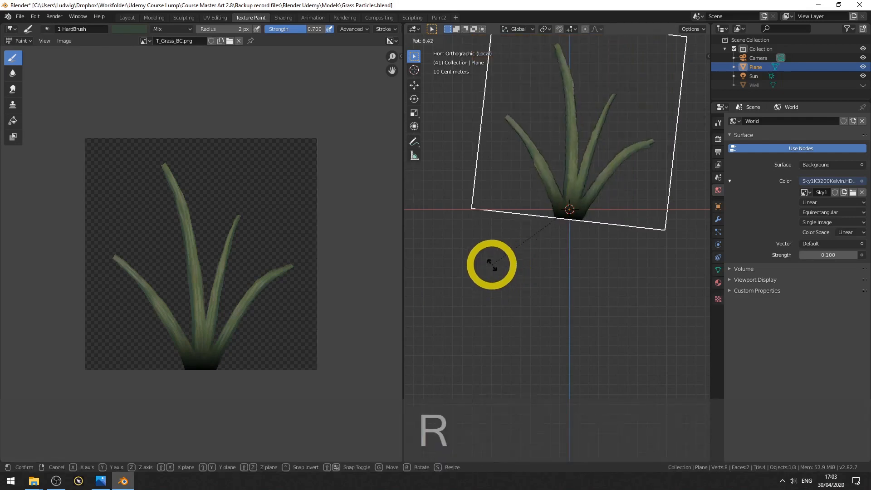
{"action": "mouse_move", "coordinate": [481, 230]}
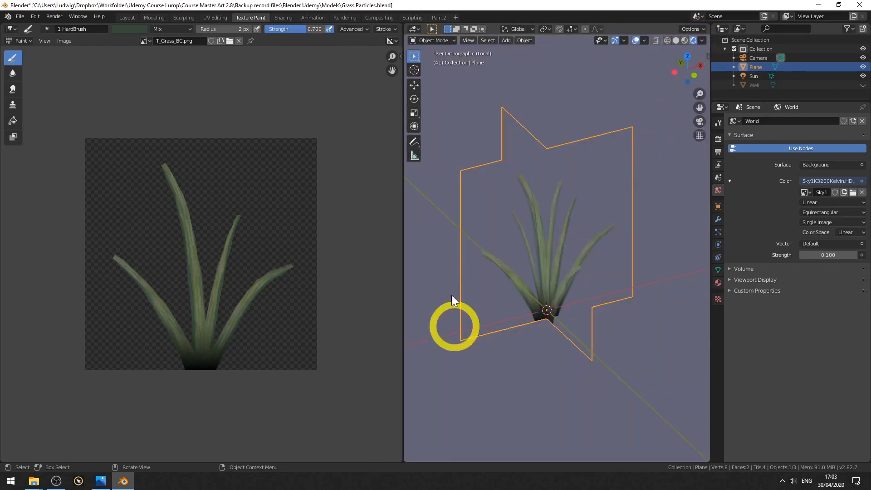
{"action": "left_click", "coordinate": [458, 333]}
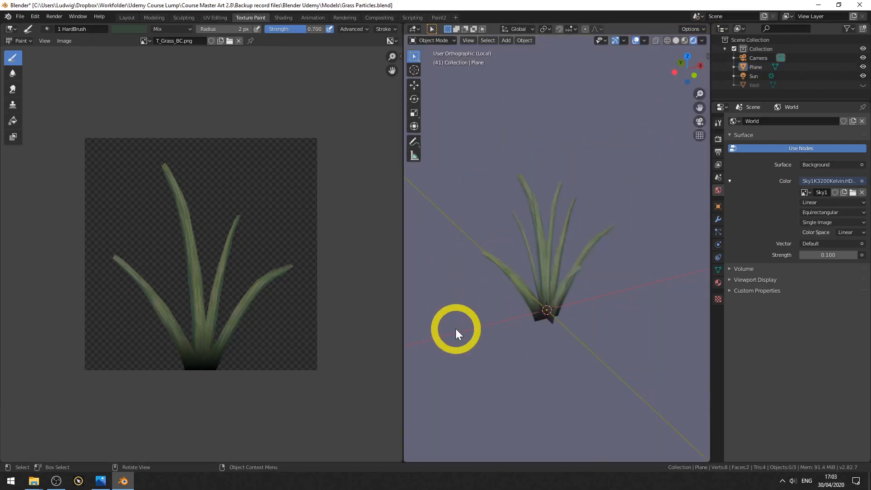